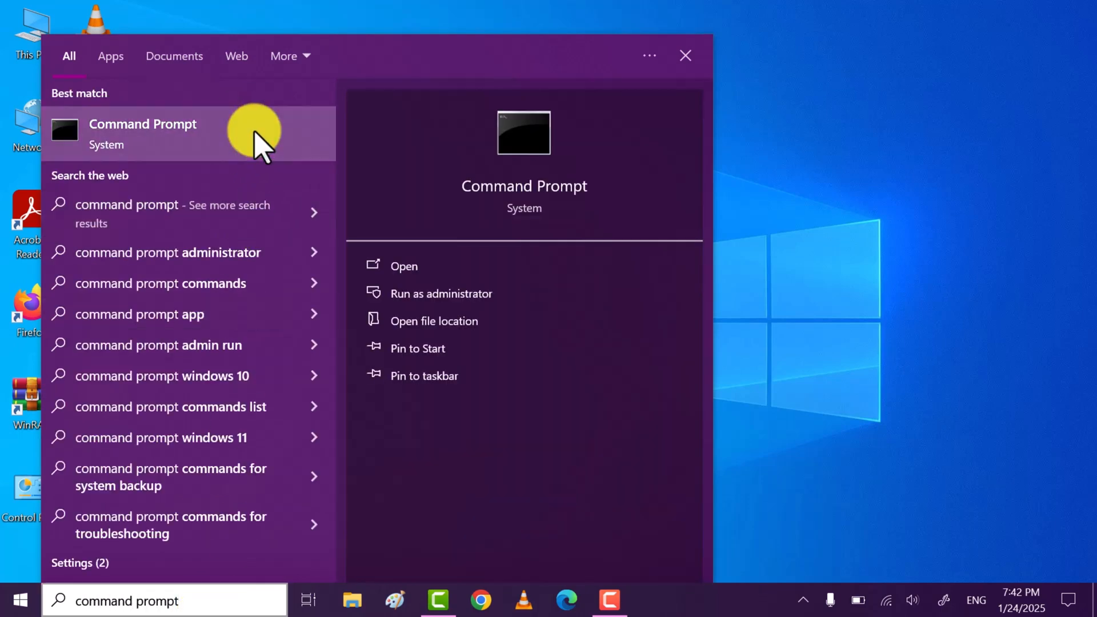
# Run the Command Prompt search result as administrator and approve the UAC prompt
pyautogui.rightClick(143, 133)
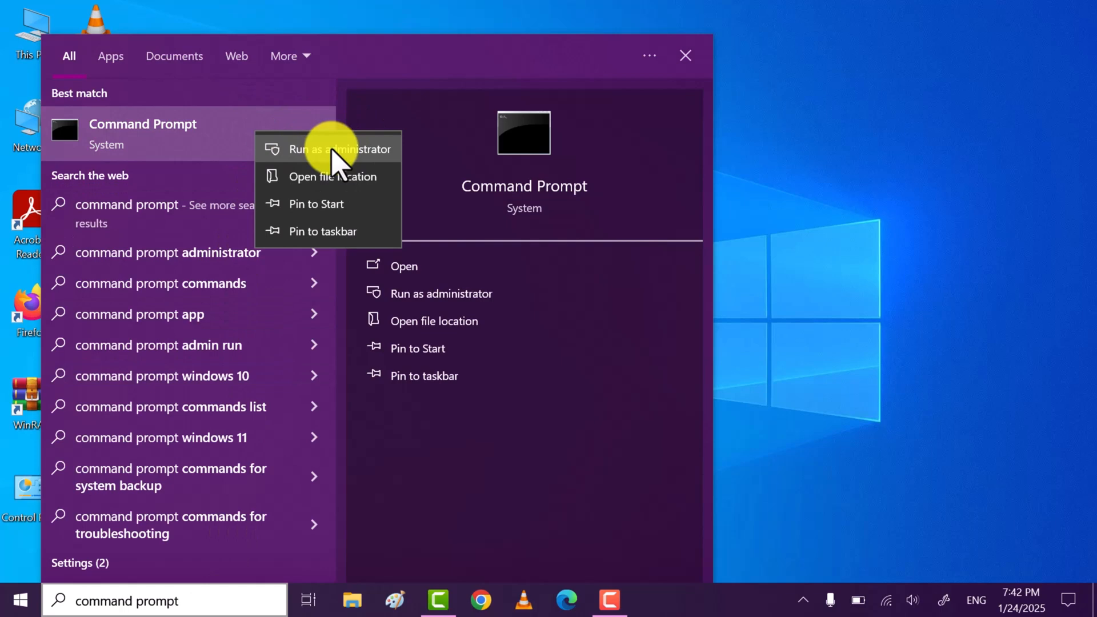
pyautogui.click(341, 149)
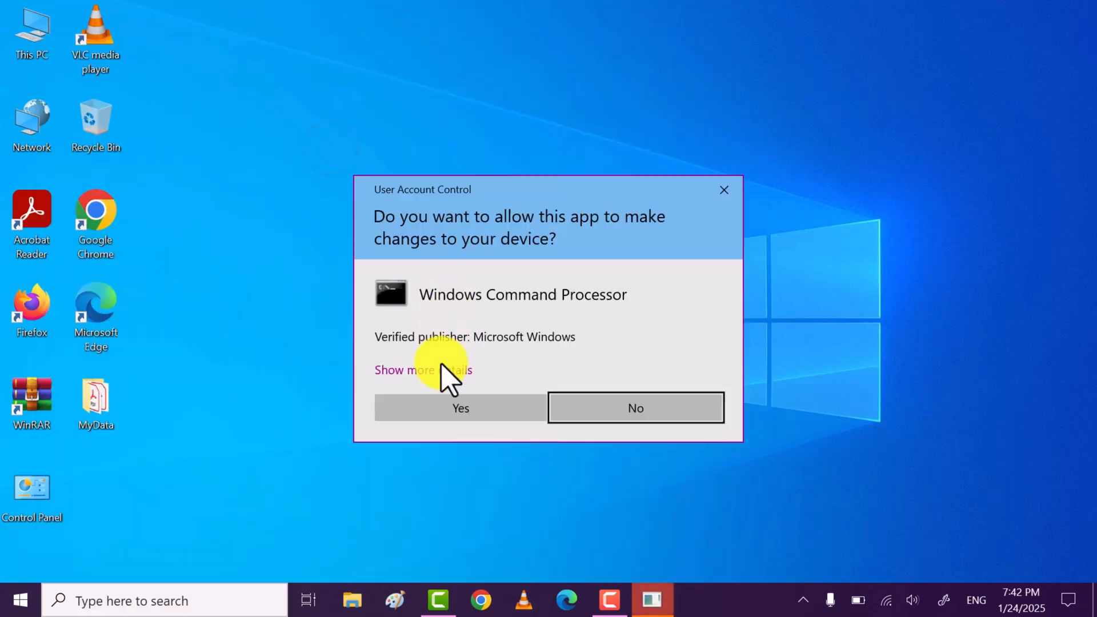
pyautogui.click(460, 409)
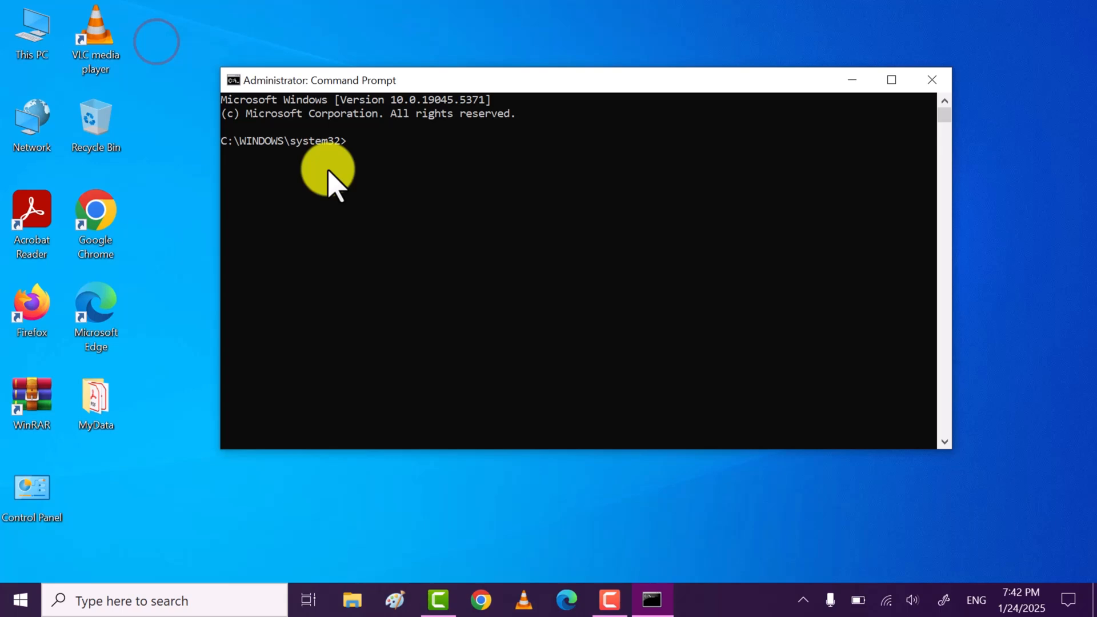
# Run 'sfc /scannow' until it reports no integrity violations, then close Command Prompt
pyautogui.write('s')
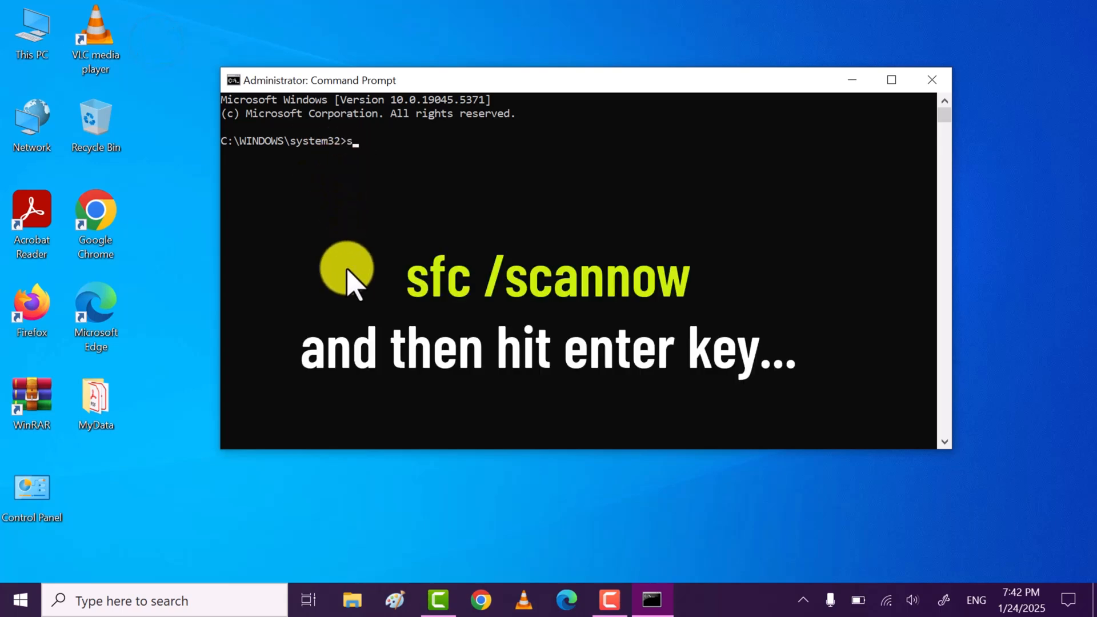
pyautogui.write('fc /')
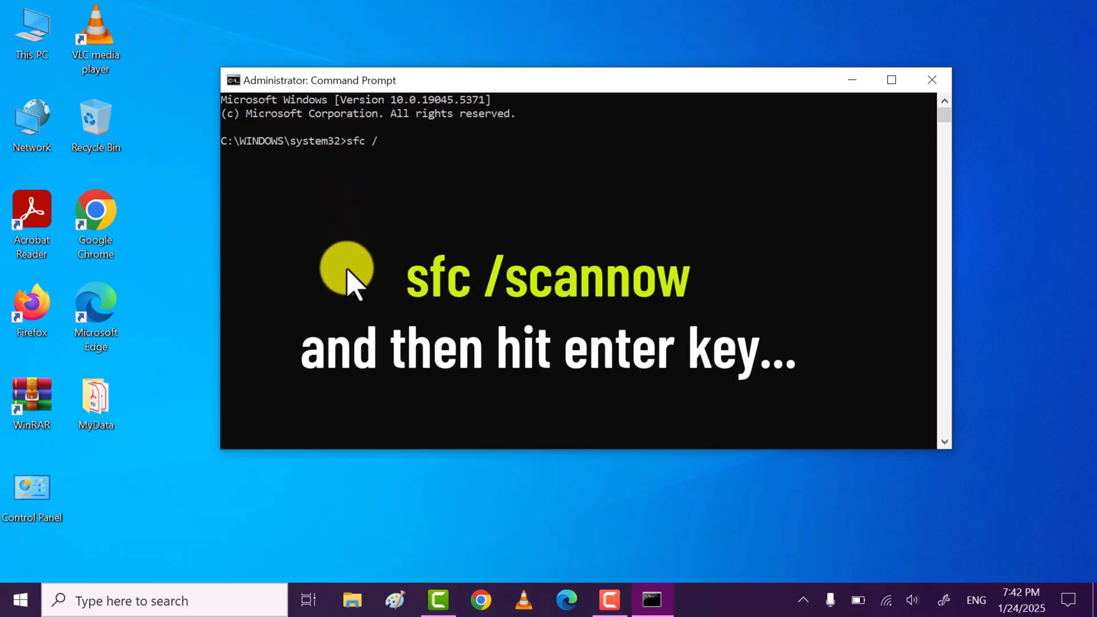
pyautogui.write('scanno')
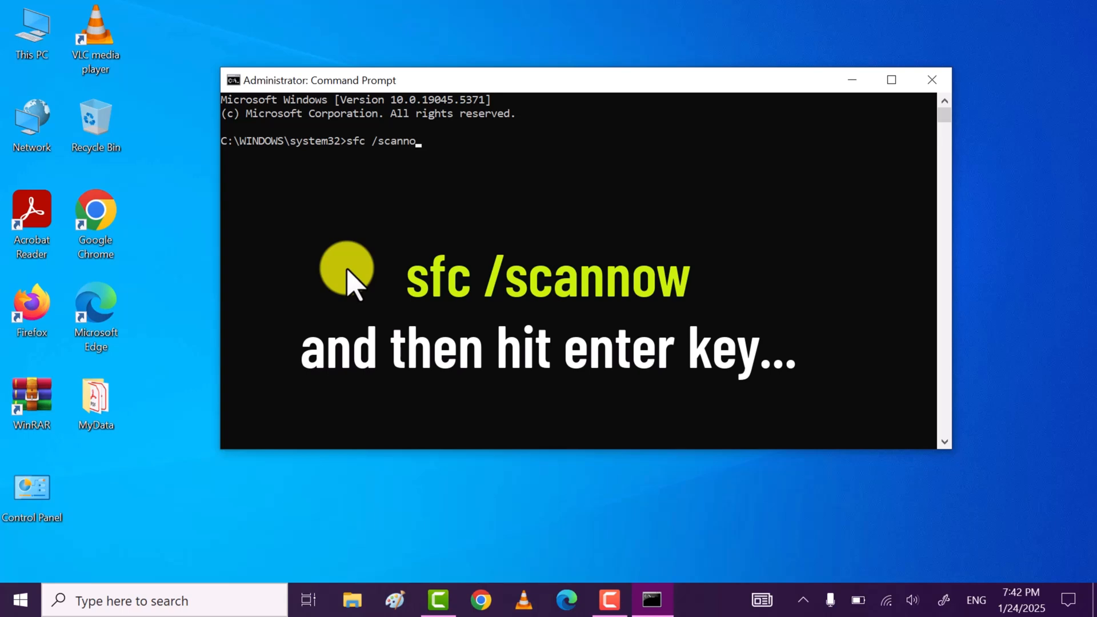
pyautogui.press('enter')
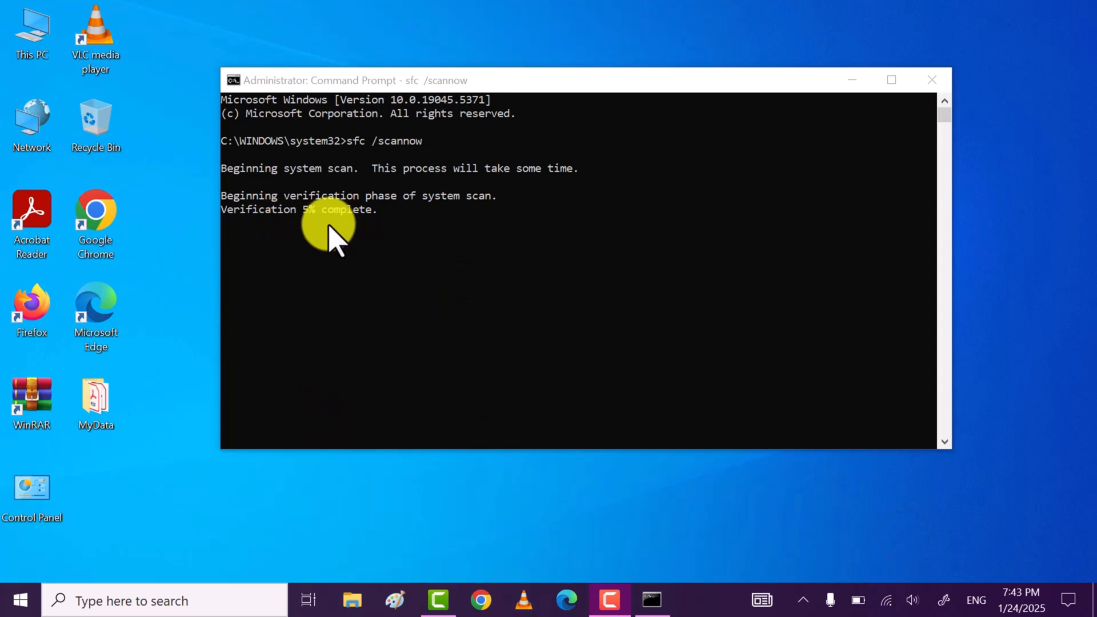
pyautogui.moveTo(353, 262)
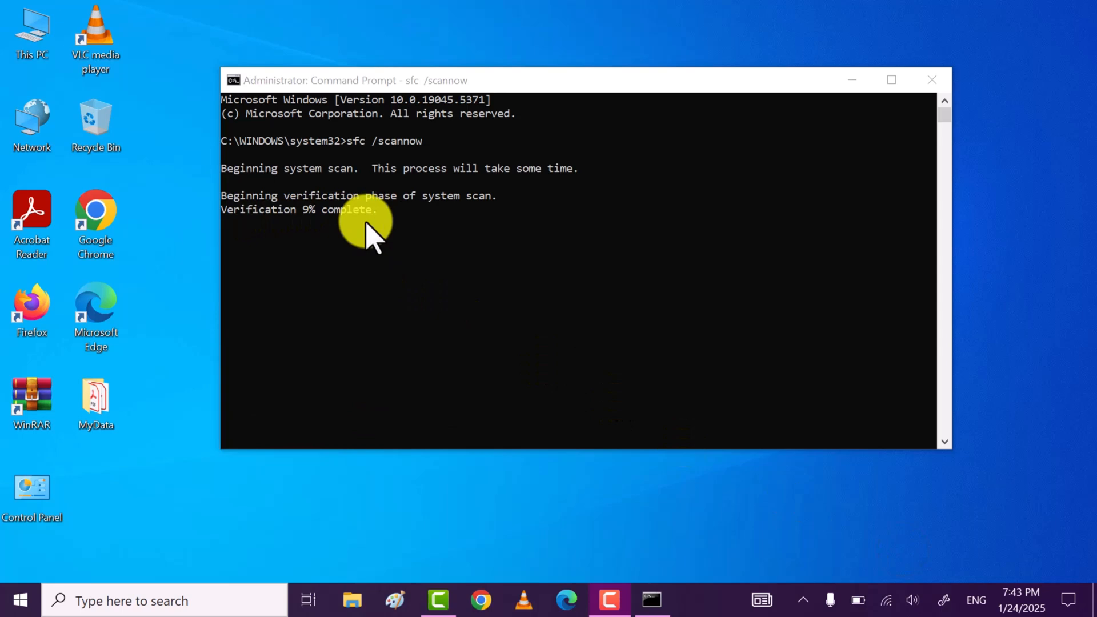
pyautogui.moveTo(906, 542)
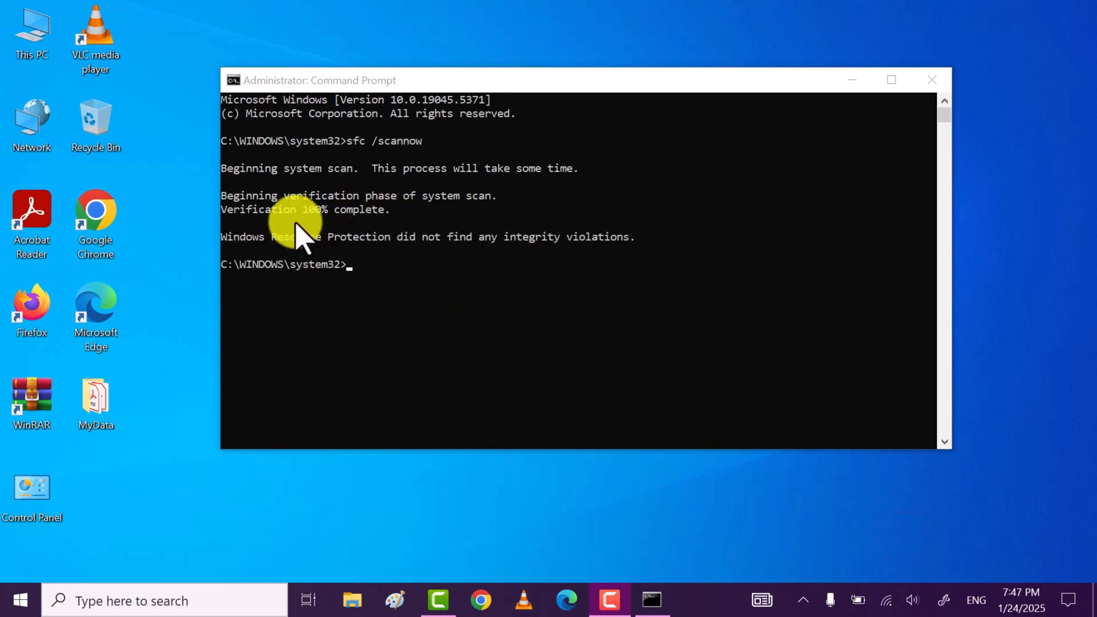
pyautogui.moveTo(438, 224)
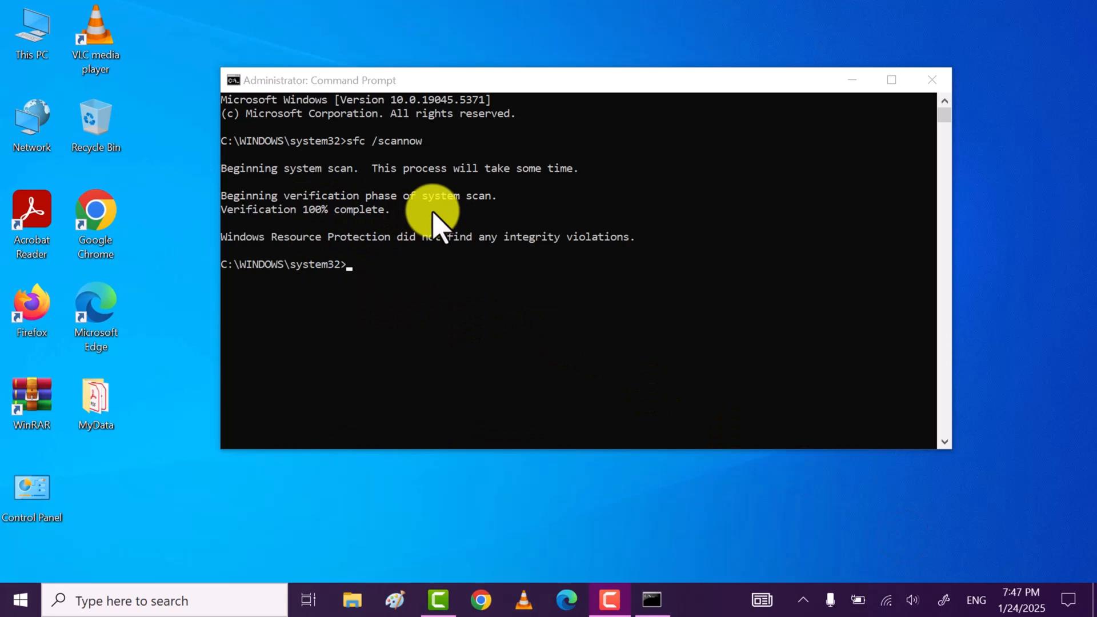
pyautogui.click(932, 79)
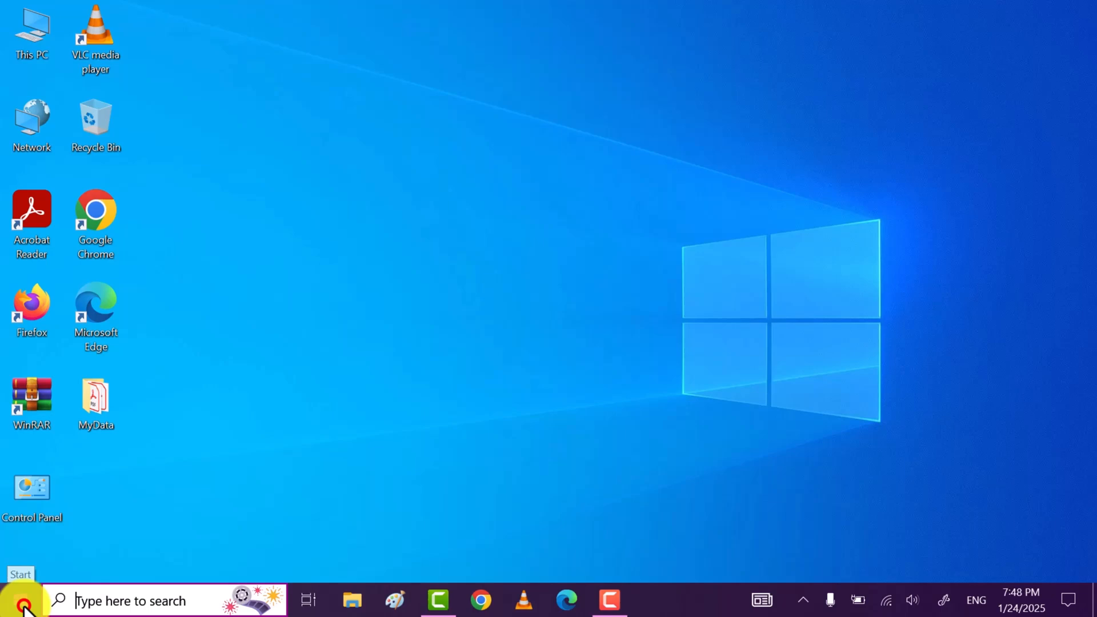
# Go from Settings to Update & Security, Windows Security, then Virus & threat protection
pyautogui.click(14, 600)
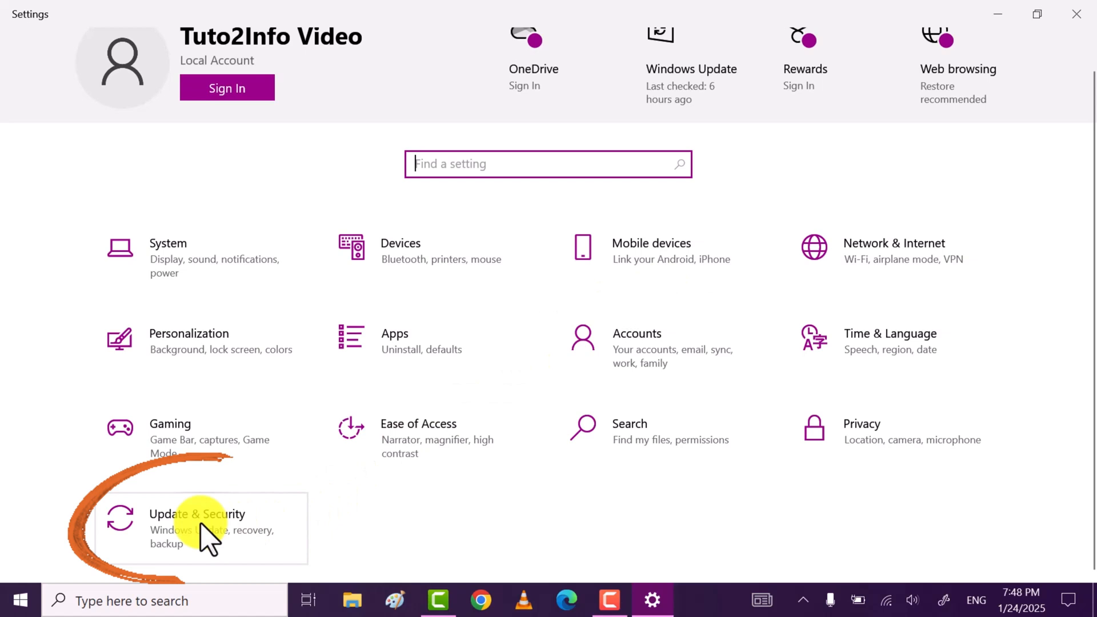
pyautogui.click(197, 522)
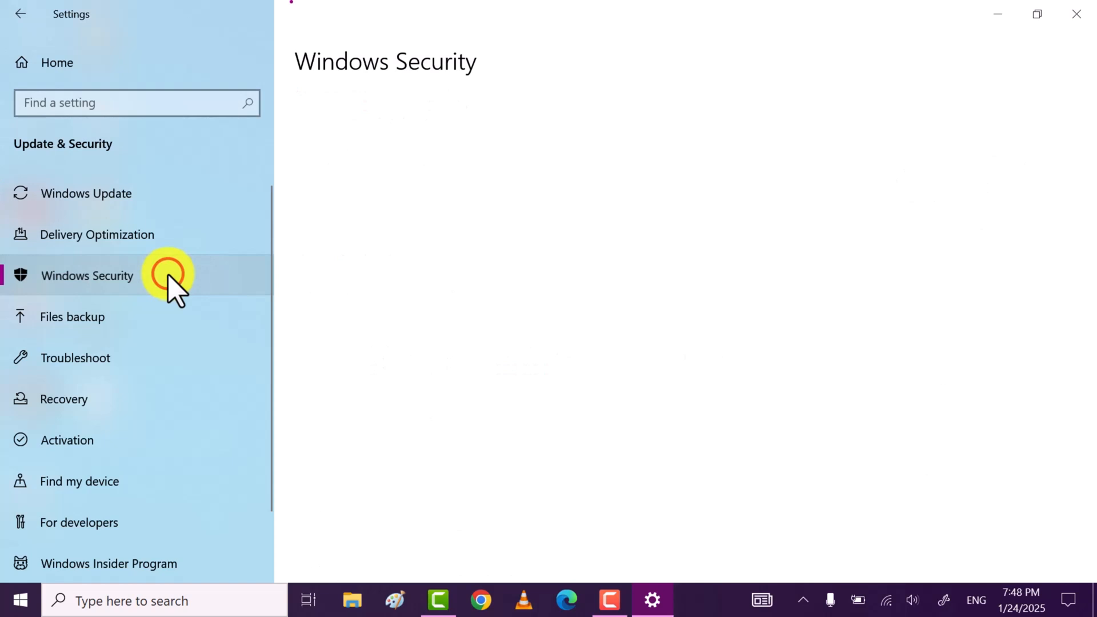
pyautogui.click(87, 275)
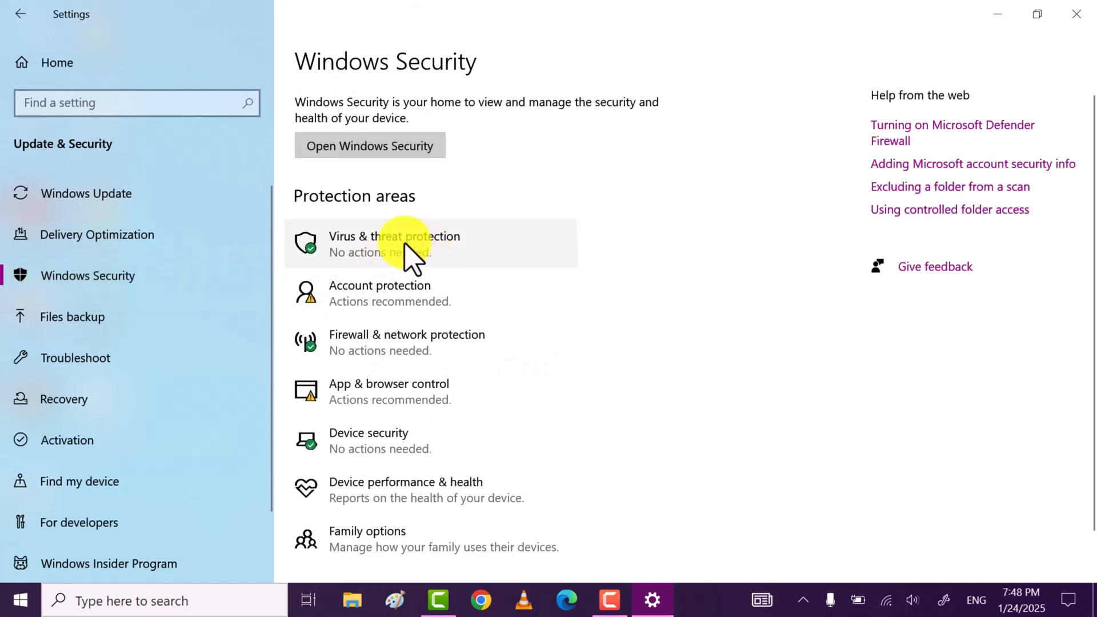
pyautogui.click(406, 243)
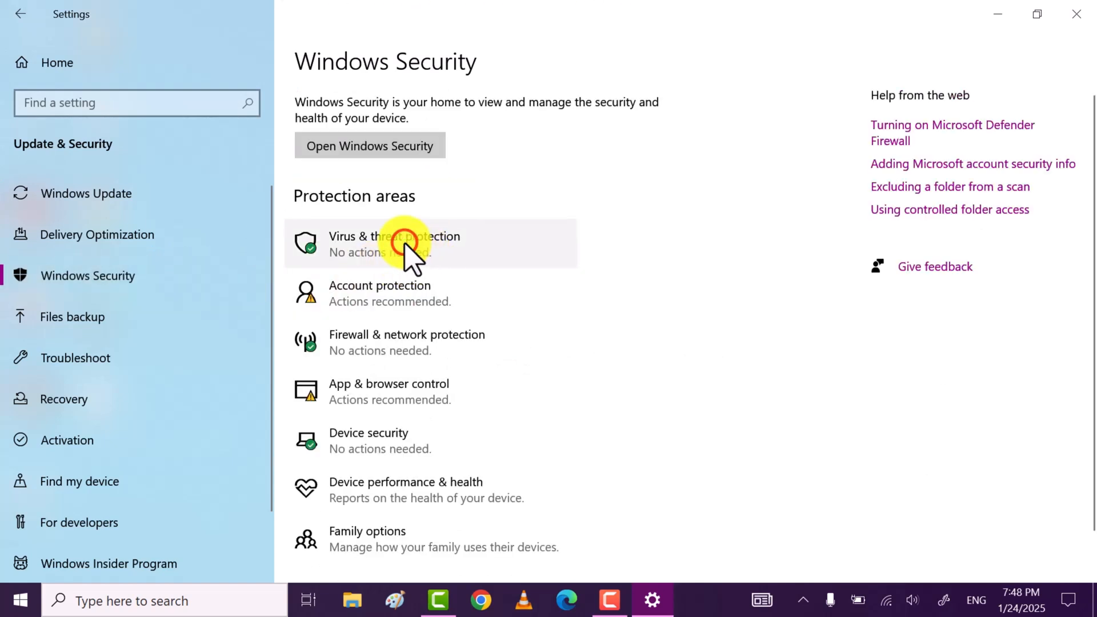
pyautogui.click(394, 244)
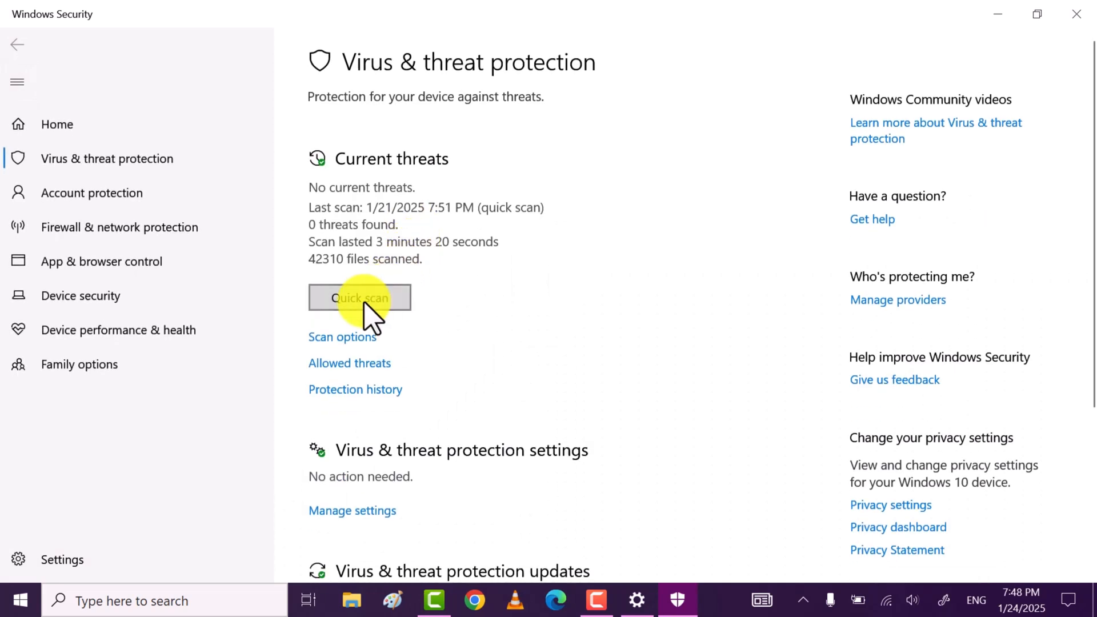
# Run a Windows Security quick scan to 0 threats found and close the app
pyautogui.click(359, 297)
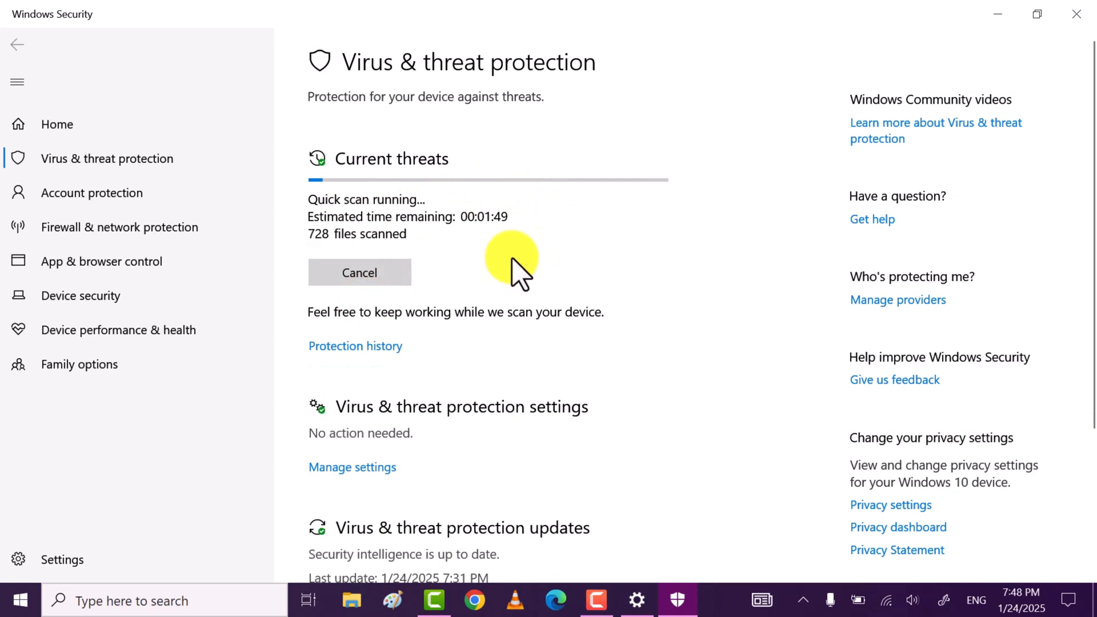
pyautogui.moveTo(487, 269)
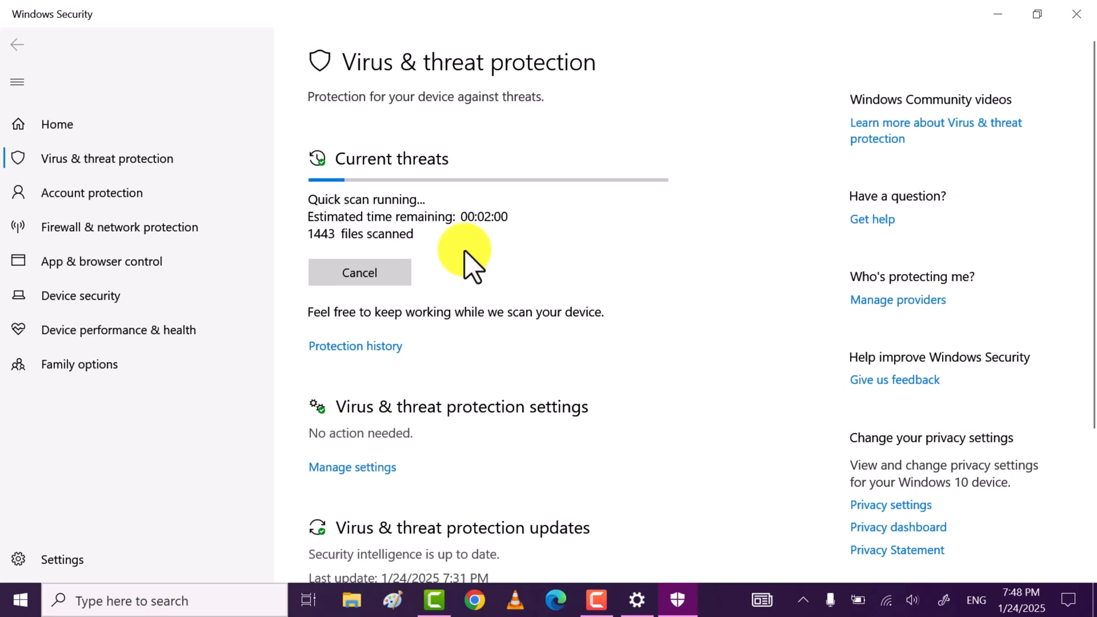
pyautogui.moveTo(558, 283)
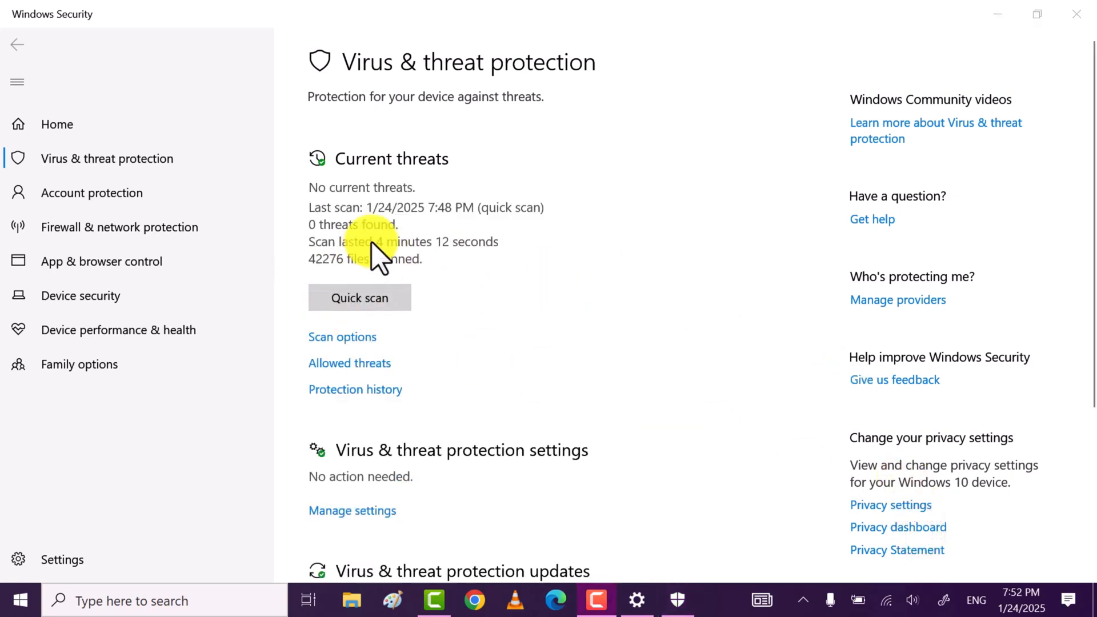
pyautogui.moveTo(1081, 21)
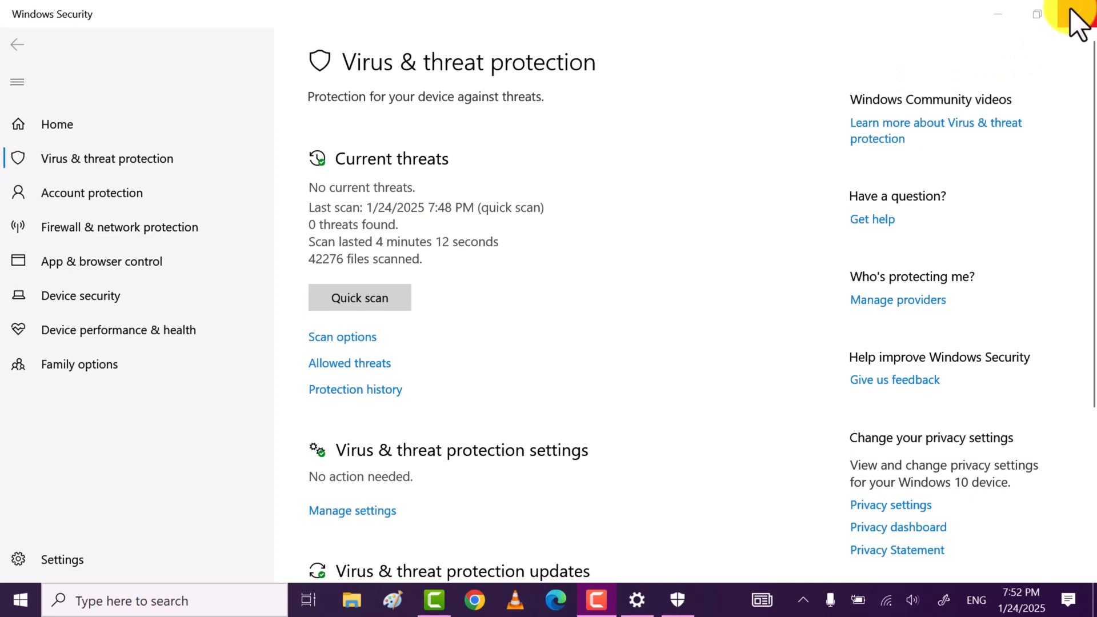
pyautogui.click(1081, 13)
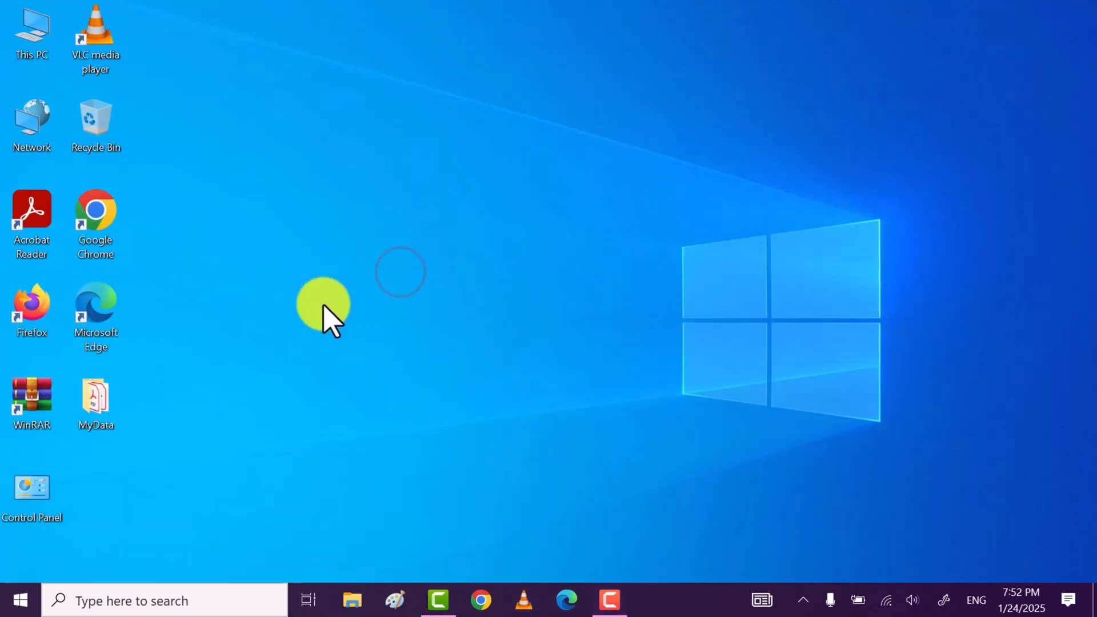
# Search for 'mrt', launch it, and allow it through the UAC prompt
pyautogui.click(164, 600)
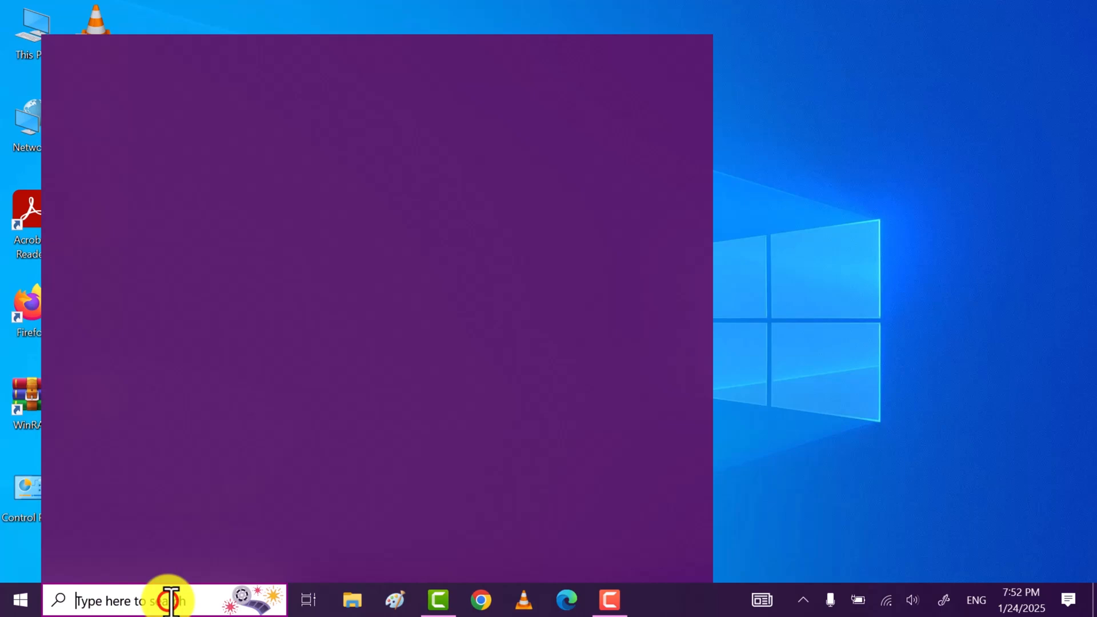
pyautogui.write('mrt')
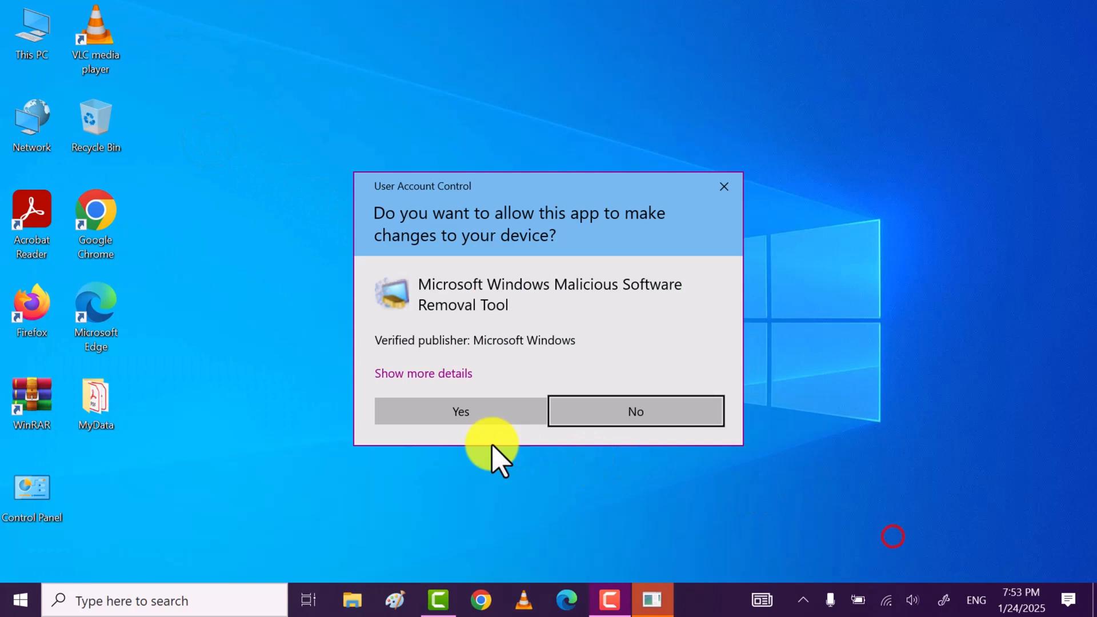
pyautogui.click(459, 411)
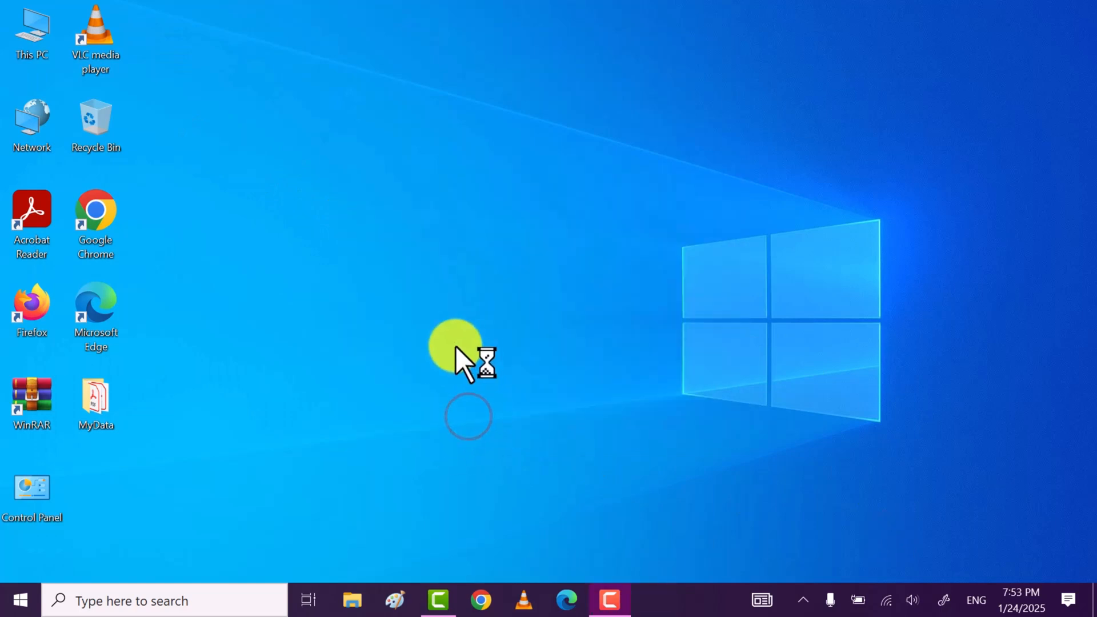
pyautogui.moveTo(923, 549)
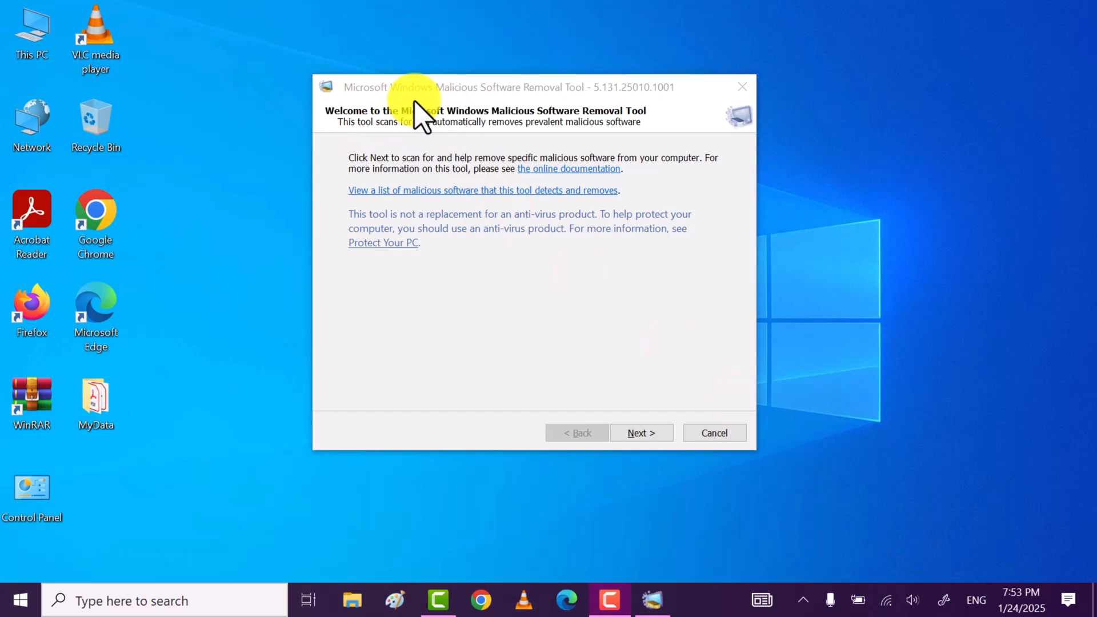
pyautogui.moveTo(612, 126)
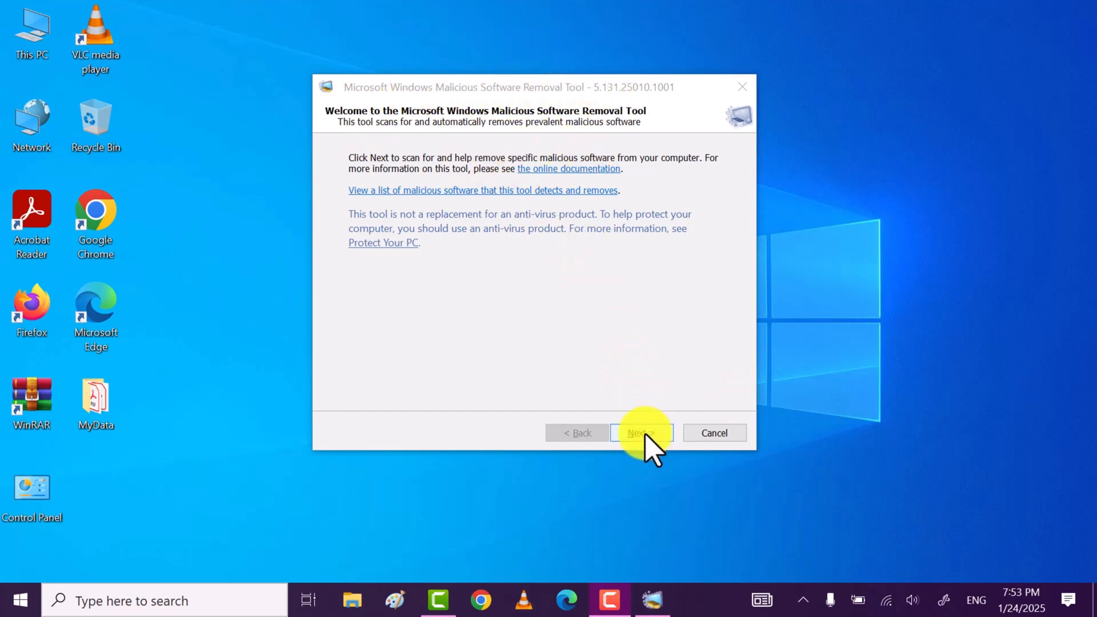
# Move past the removal tool's welcome page and begin a Full scan
pyautogui.click(641, 433)
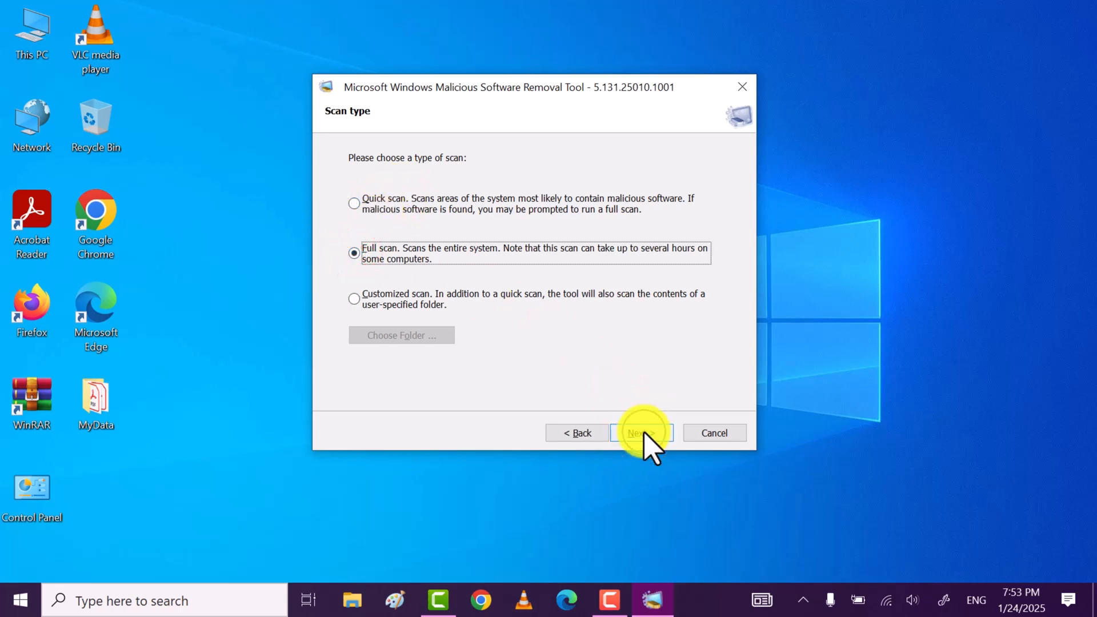
pyautogui.click(640, 432)
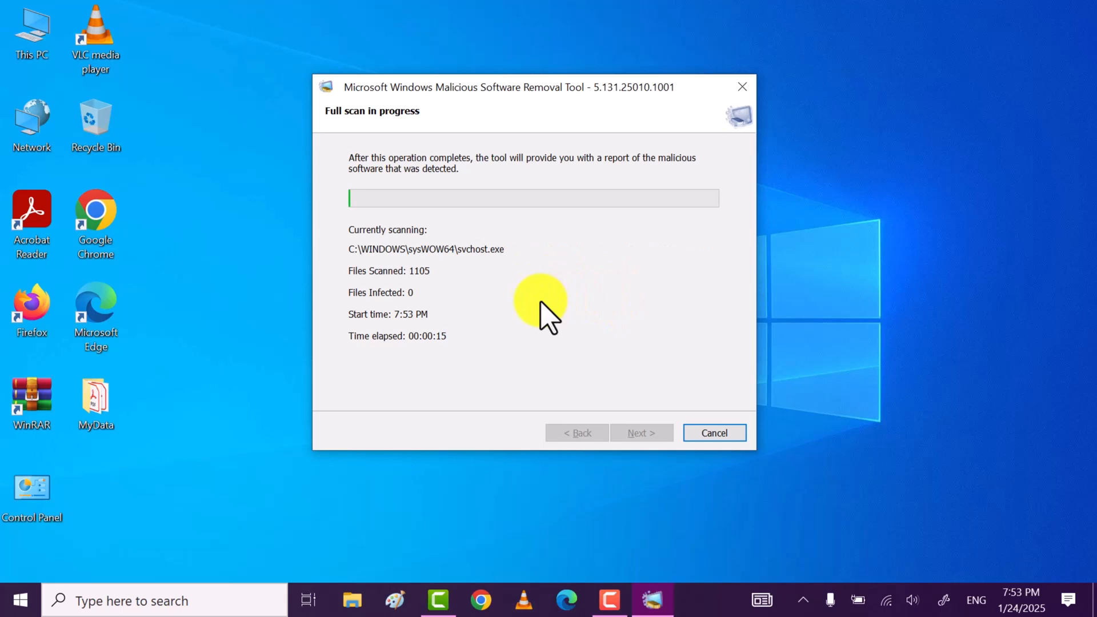
pyautogui.moveTo(588, 308)
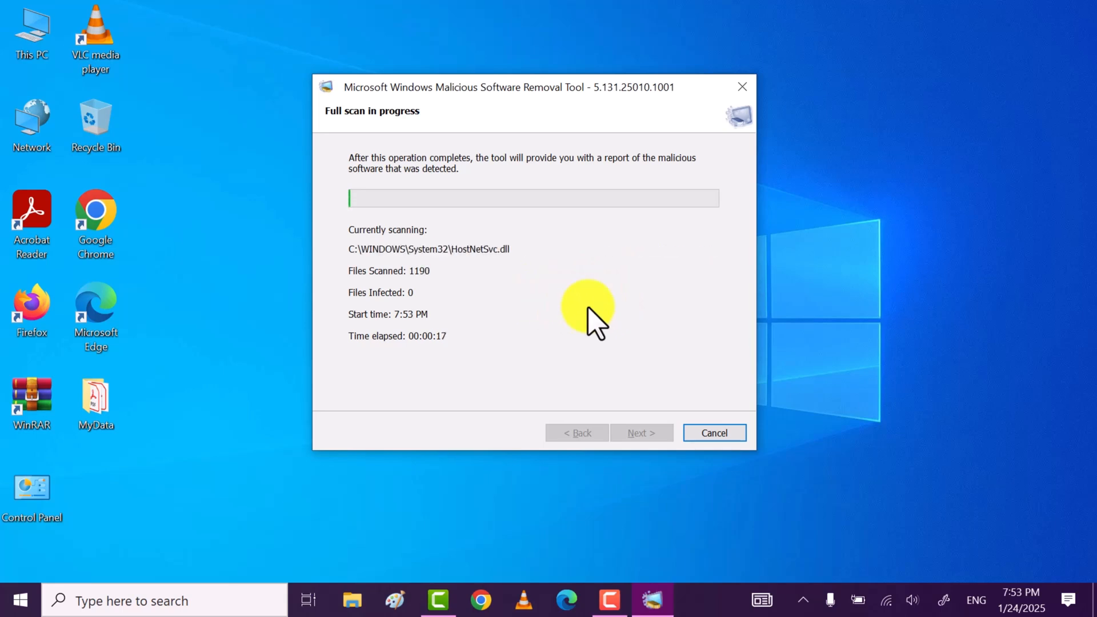